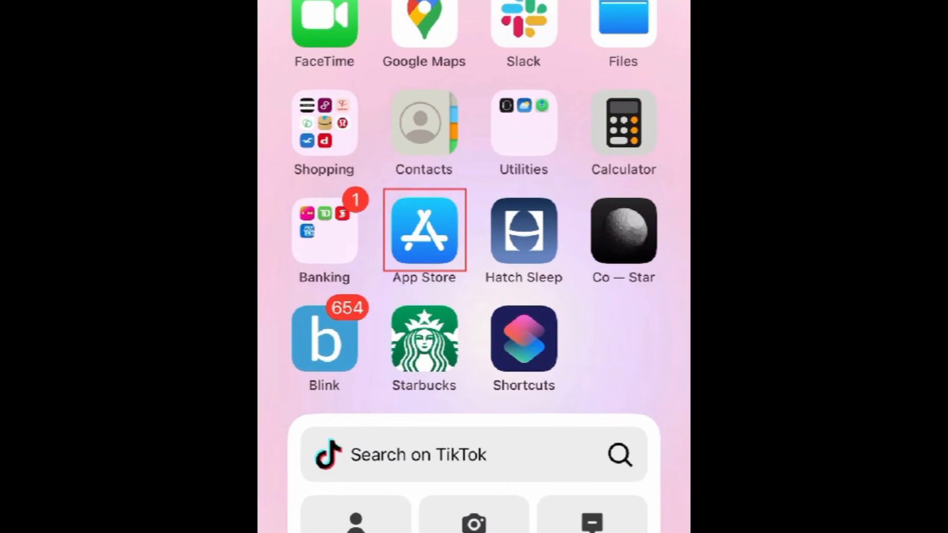
- Launch the App Store from the home screen
left_click(424, 230)
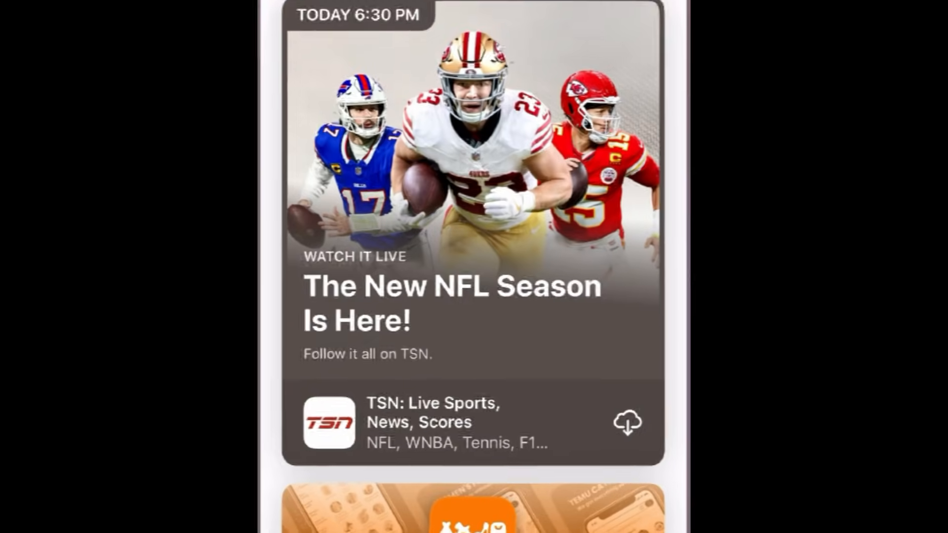
- Search the App Store for "google" so the Google app tops the results
scroll("down", 3)
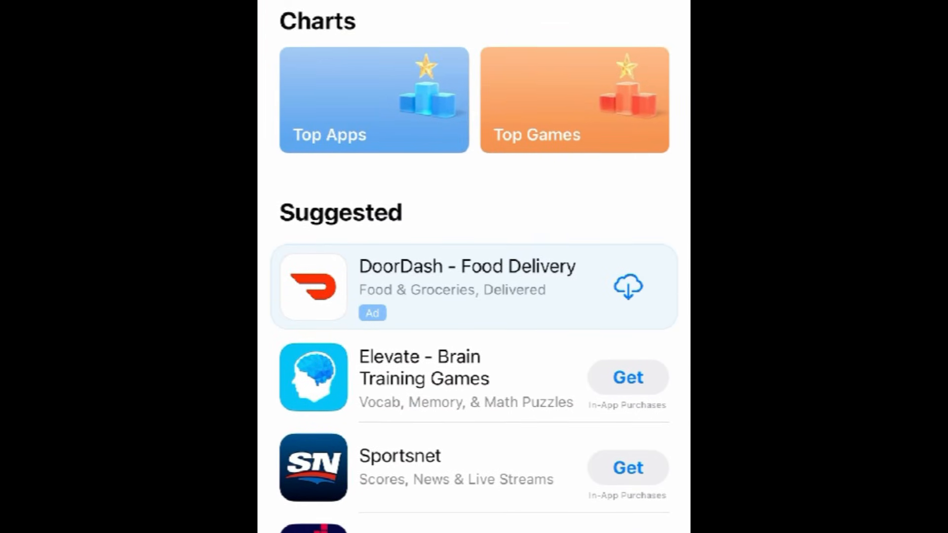
type("g")
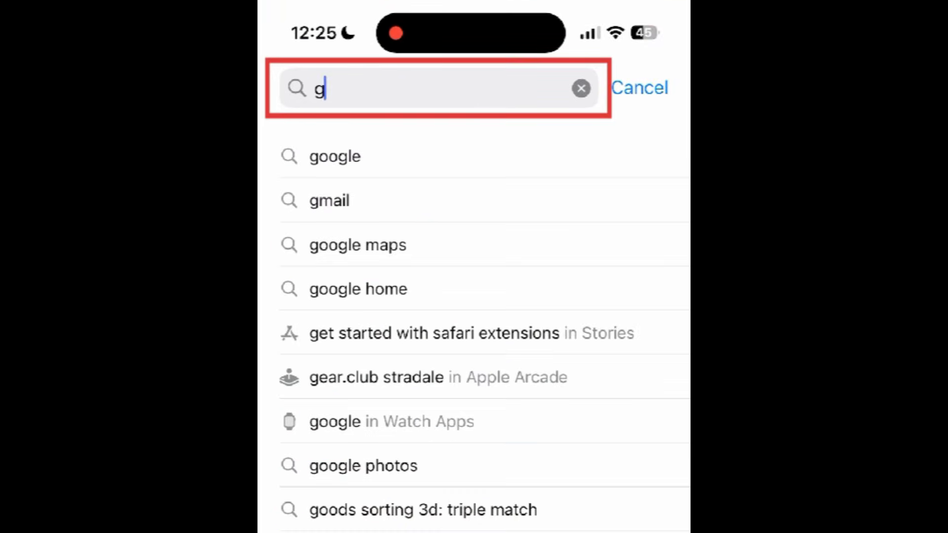
type("oogle")
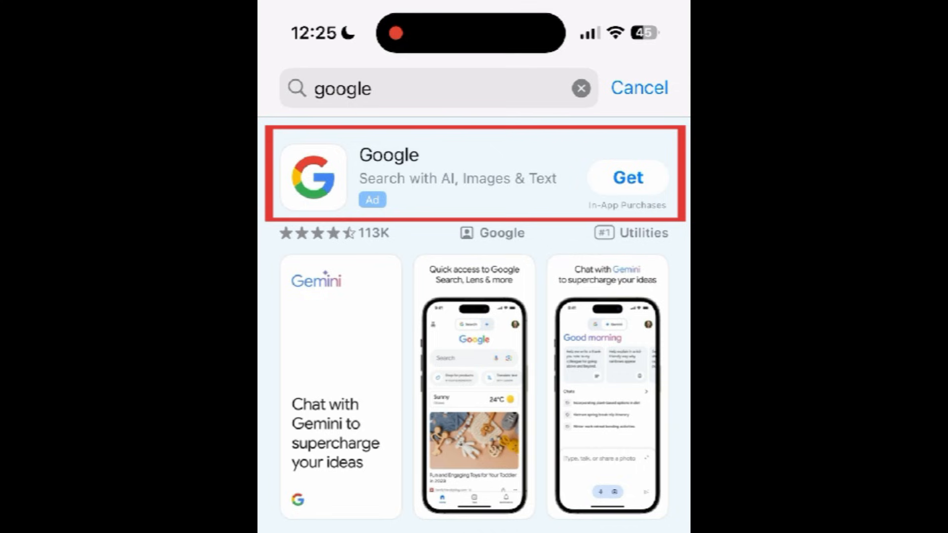
- Go to the Google app's store page and start its installation with Get
left_click(389, 155)
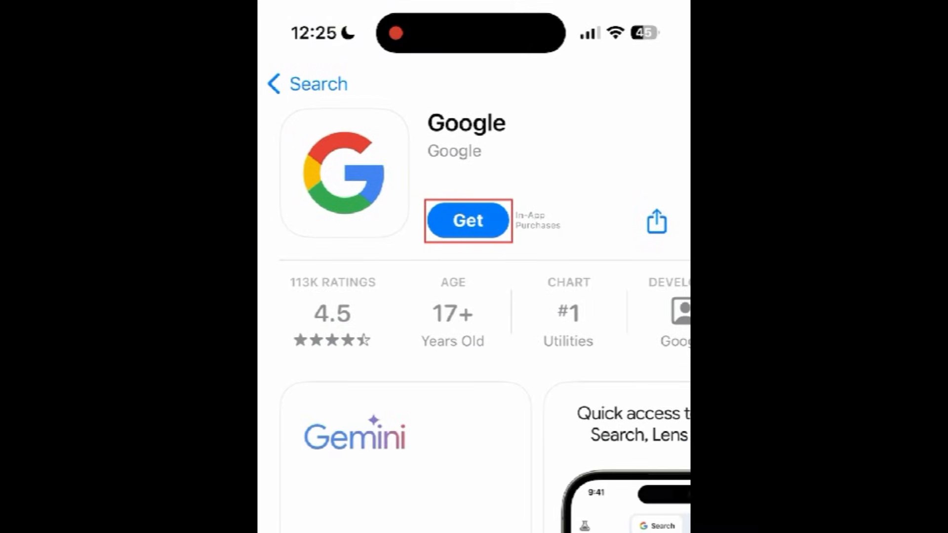
left_click(467, 220)
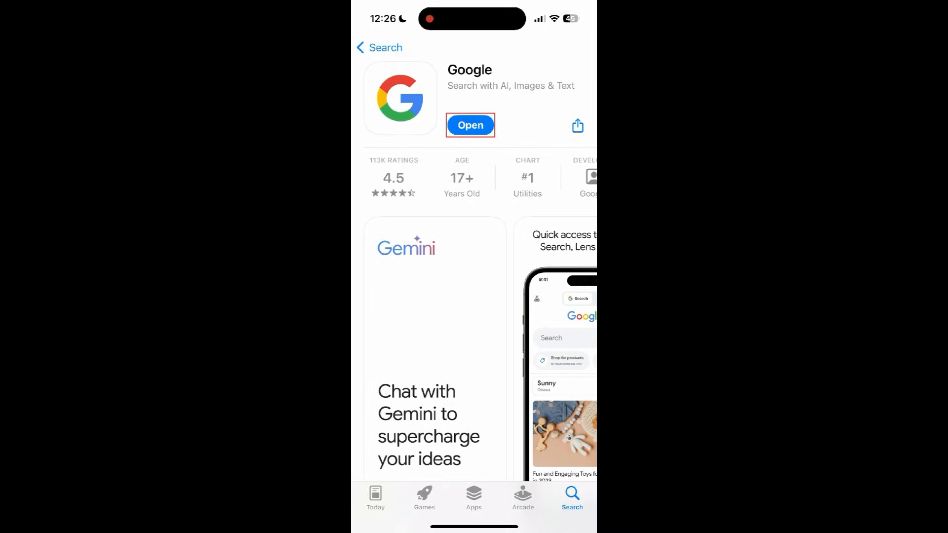
- Launch the newly installed Google app to its search home screen
left_click(470, 125)
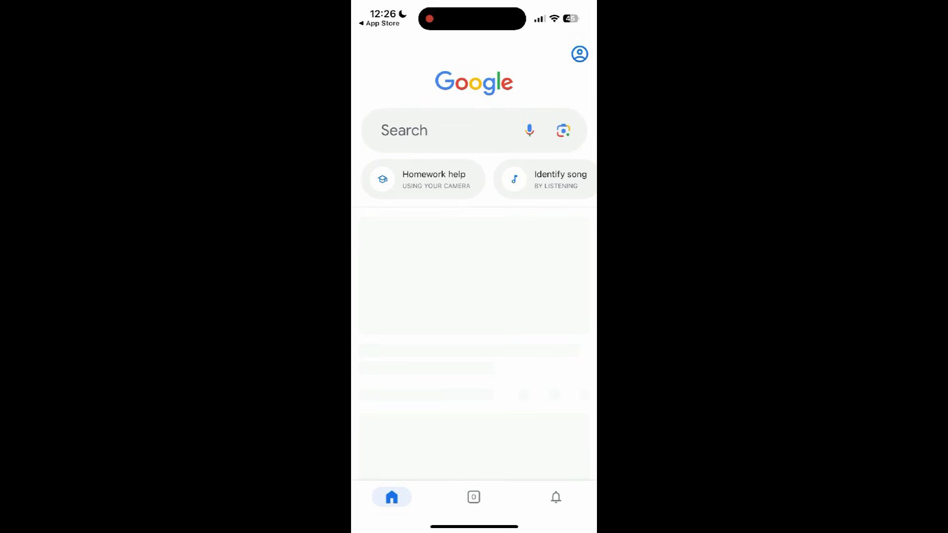